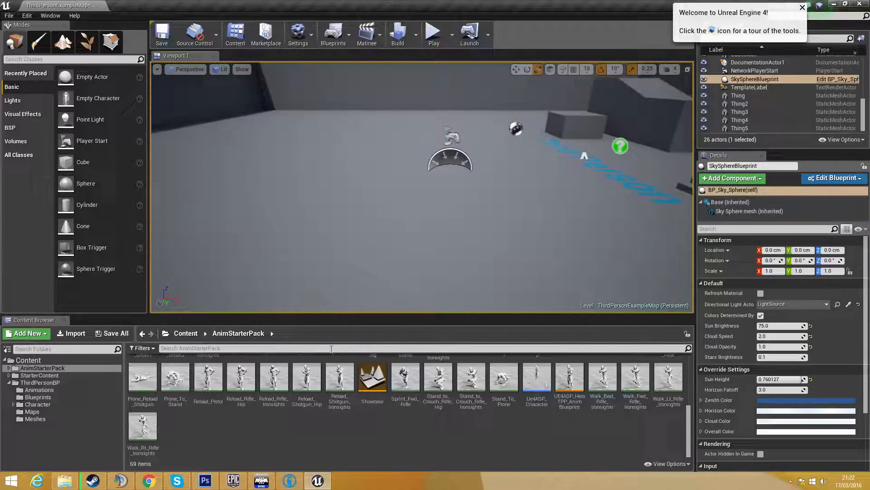
Begin importing the Thing building FBX into the AnimStarterPack folder.
{"action": "left_click", "coordinate": [75, 332]}
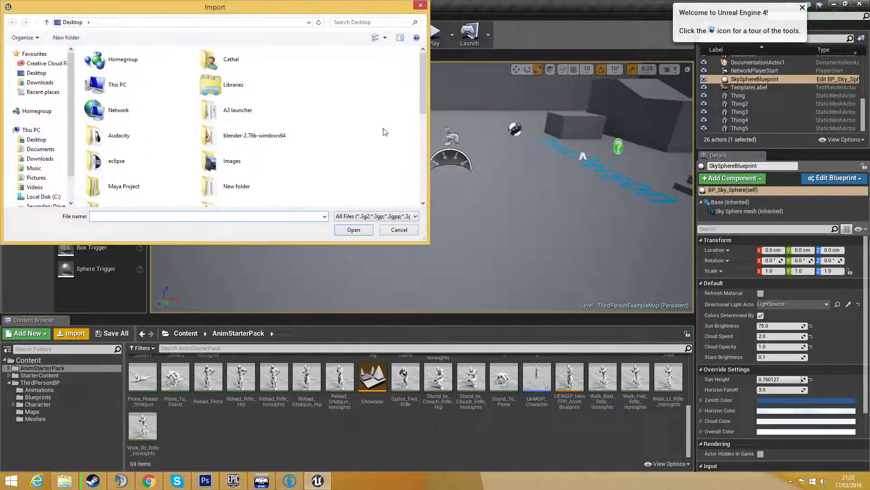
{"action": "left_click", "coordinate": [353, 229]}
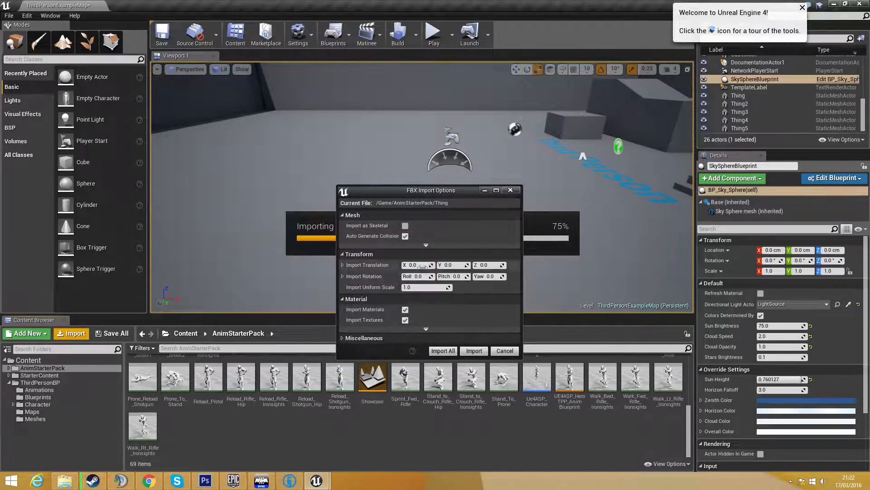
Confirm the FBX import so the Thing mesh lands in AnimStarterPack and is placed as Thing6 at scale 15.75.
{"action": "left_click", "coordinate": [442, 350]}
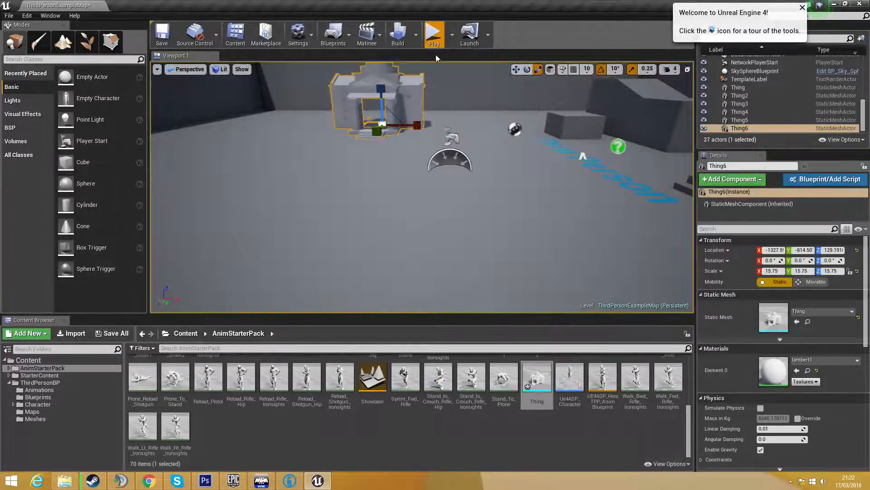
{"action": "left_click", "coordinate": [433, 34]}
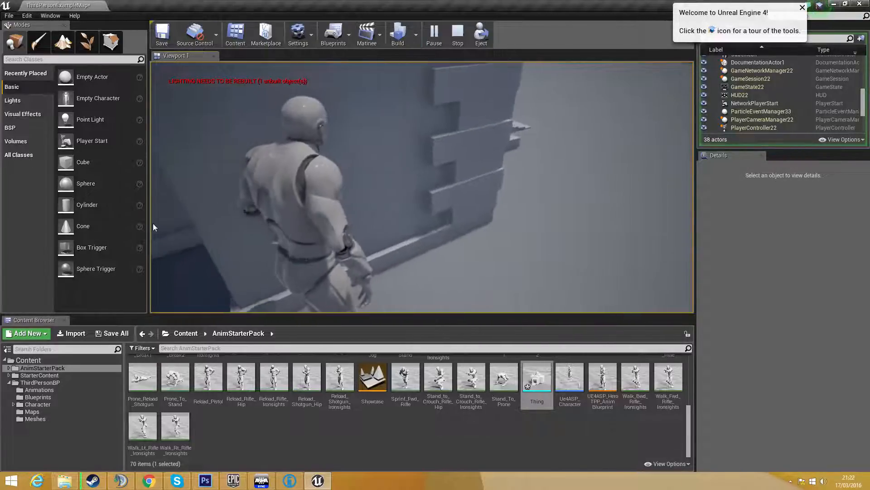
{"action": "left_click", "coordinate": [457, 34]}
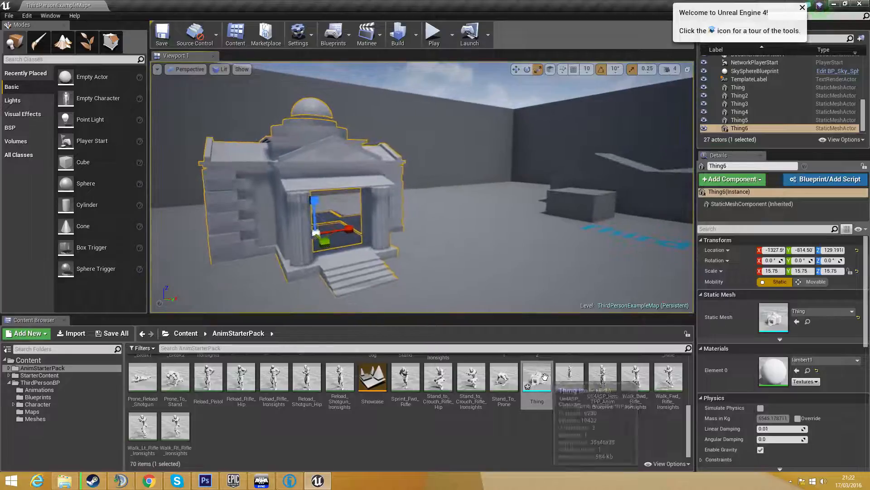
Open the Thing asset in the Static Mesh Editor and reach its Static Mesh Settings.
{"action": "double_click", "coordinate": [537, 374]}
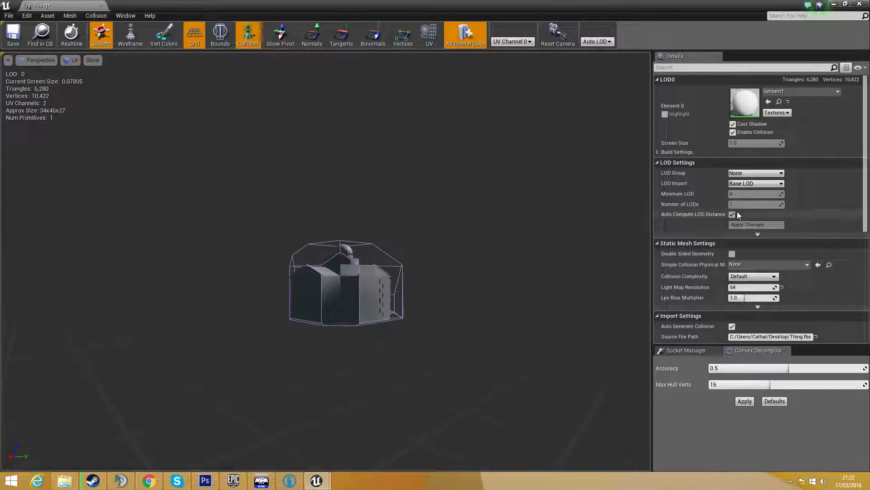
{"action": "scroll", "scroll_direction": "down", "scroll_amount": 3}
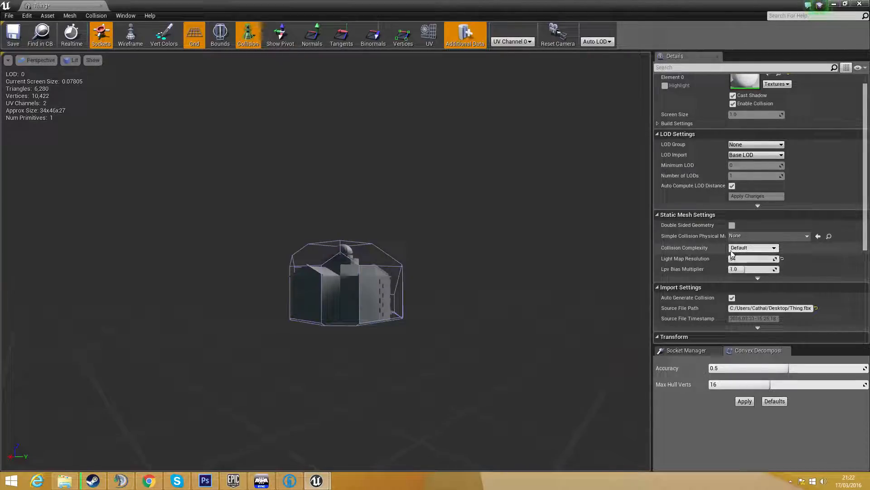
Set Collision Complexity to Use Complex Collision As Simple and play-test walking into the doorway.
{"action": "left_click", "coordinate": [753, 247]}
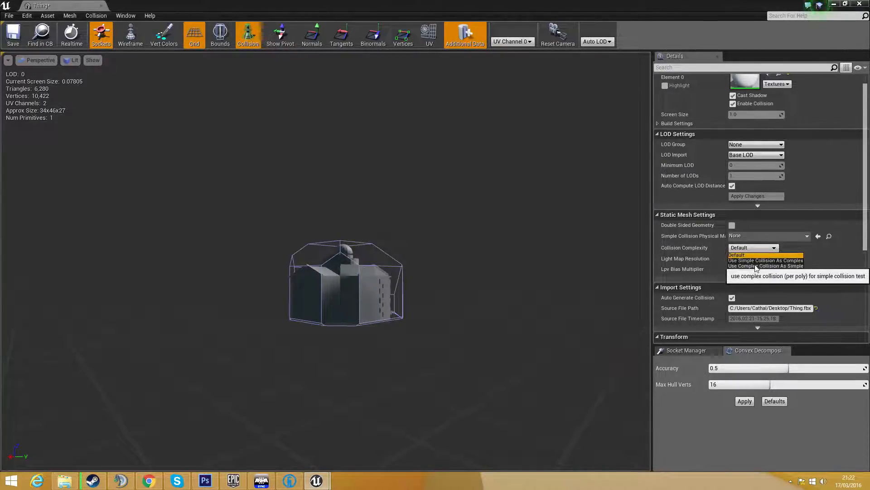
{"action": "left_click", "coordinate": [766, 265]}
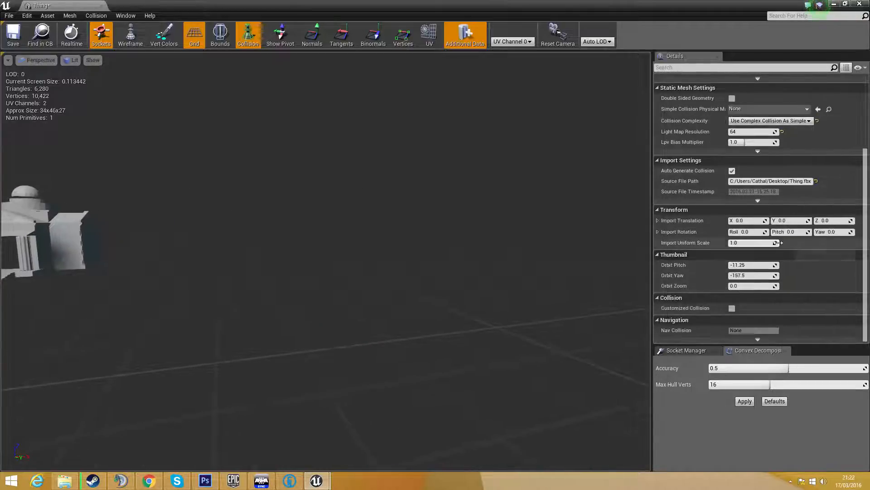
{"action": "mouse_move", "coordinate": [733, 170]}
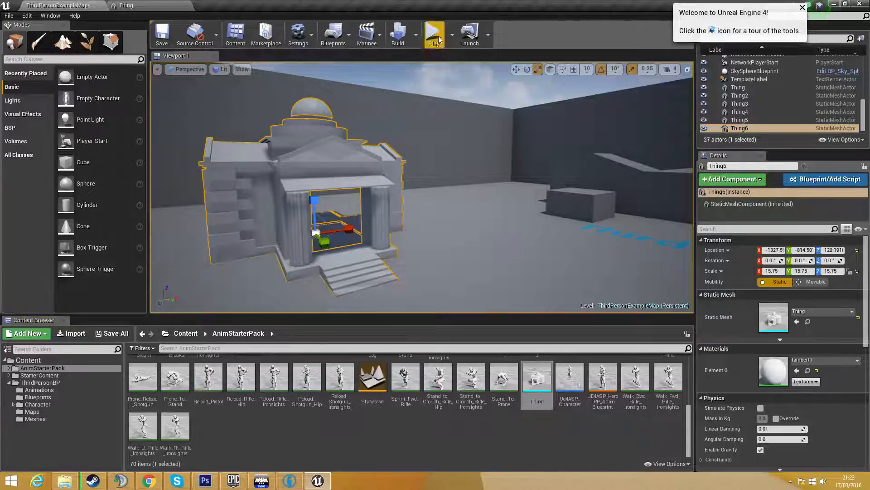
{"action": "left_click", "coordinate": [434, 34]}
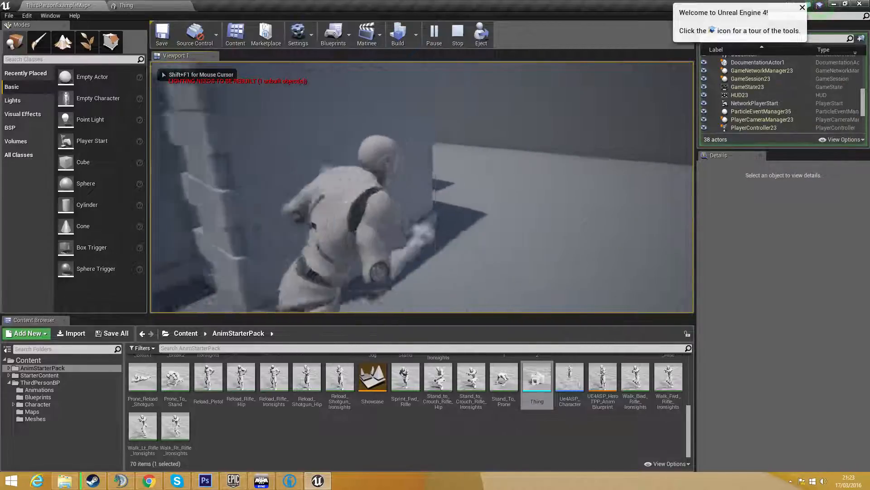